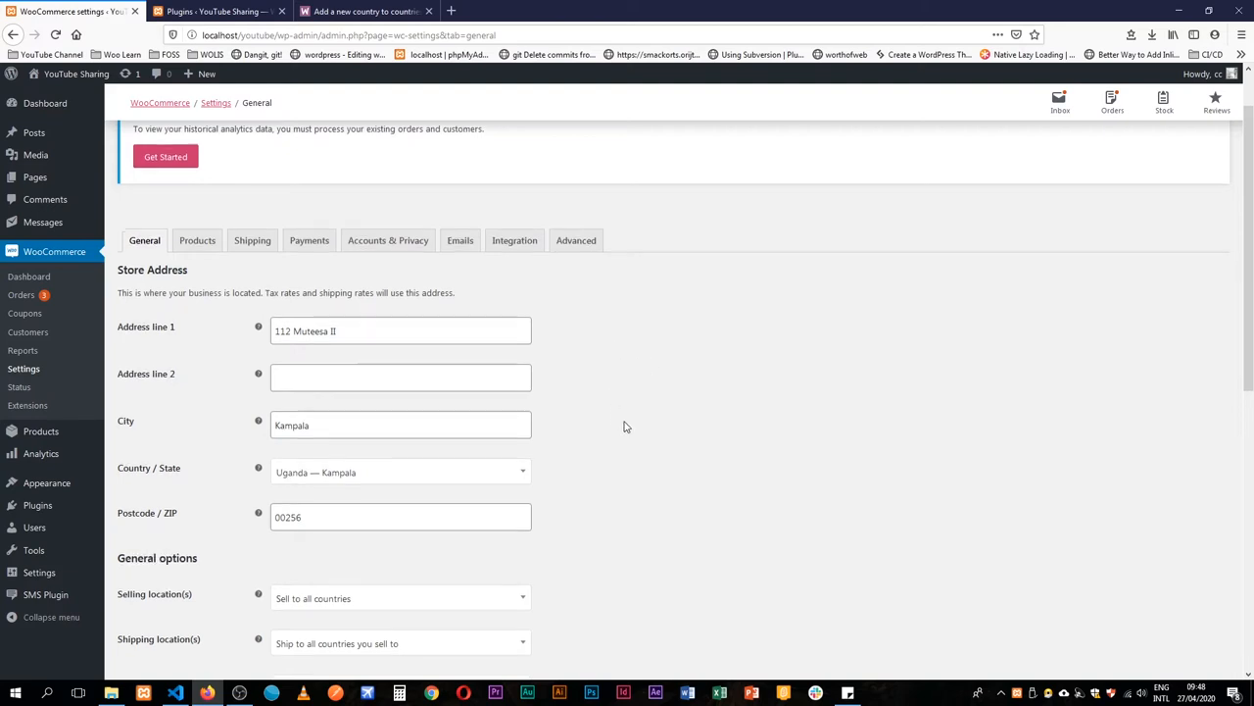
# - Search the store currency list for 'ab', 'abk' and 'Kampala'
pyautogui.click(400, 380)
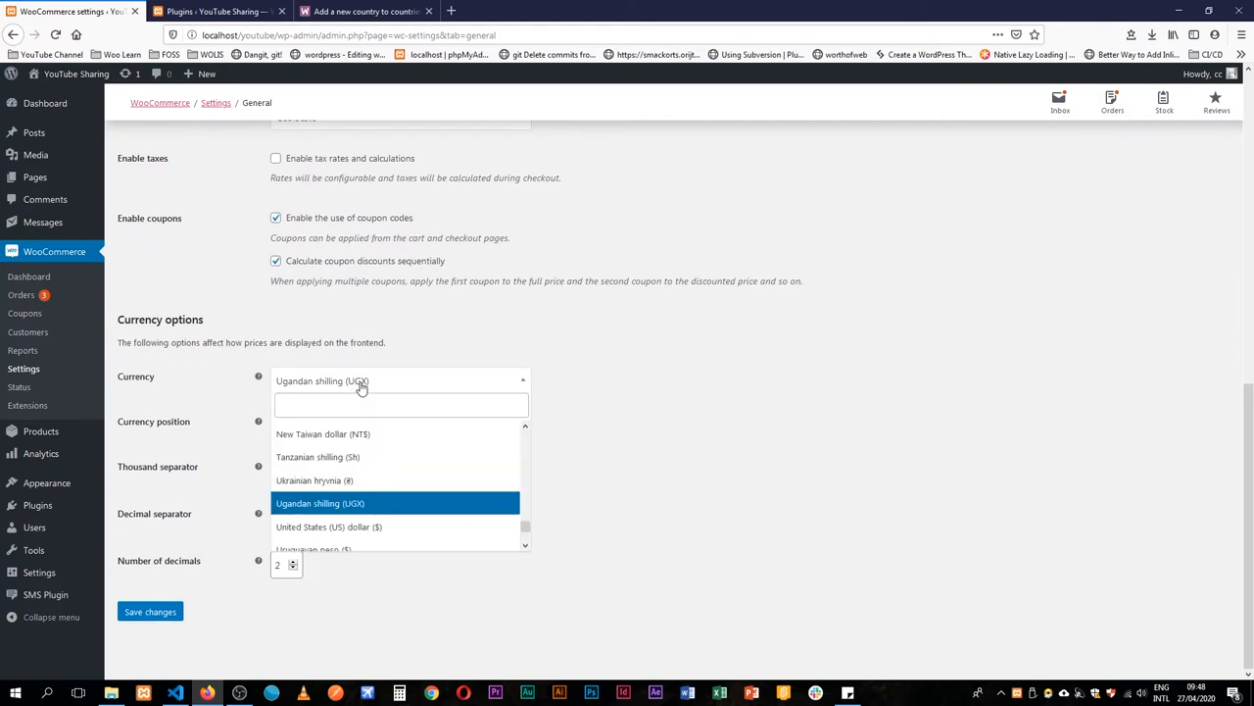
pyautogui.write('ab')
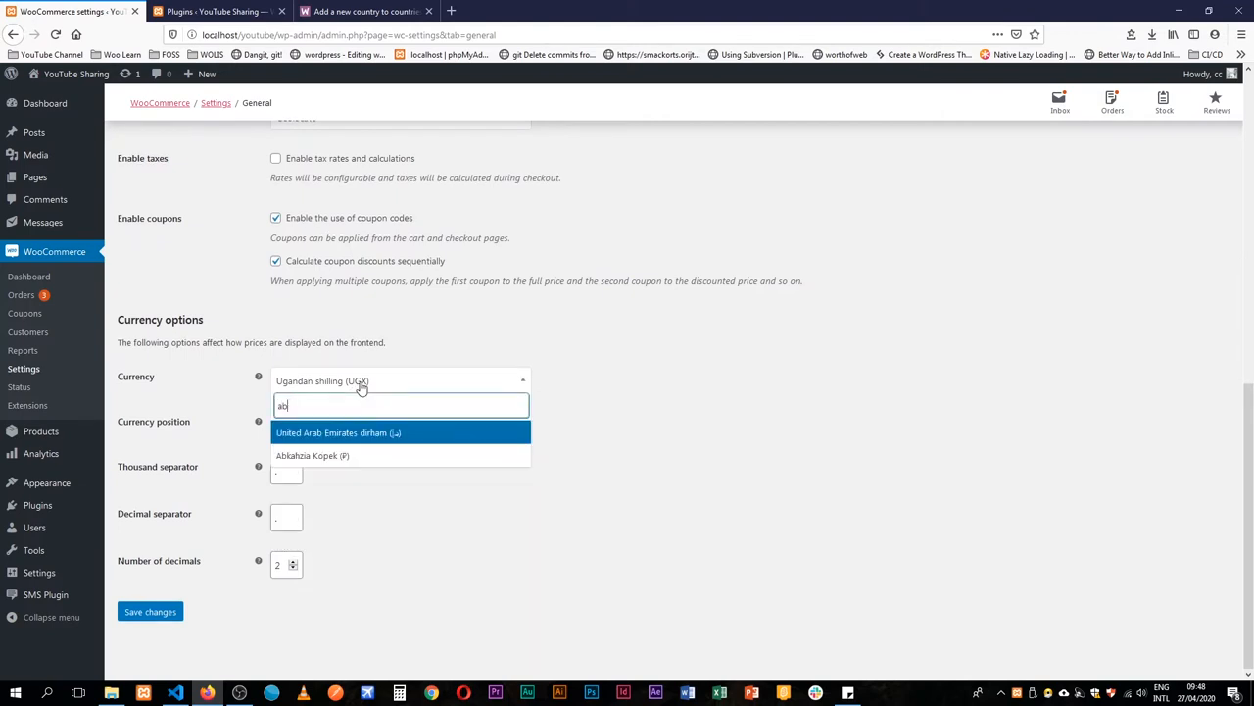
pyautogui.moveTo(357, 454)
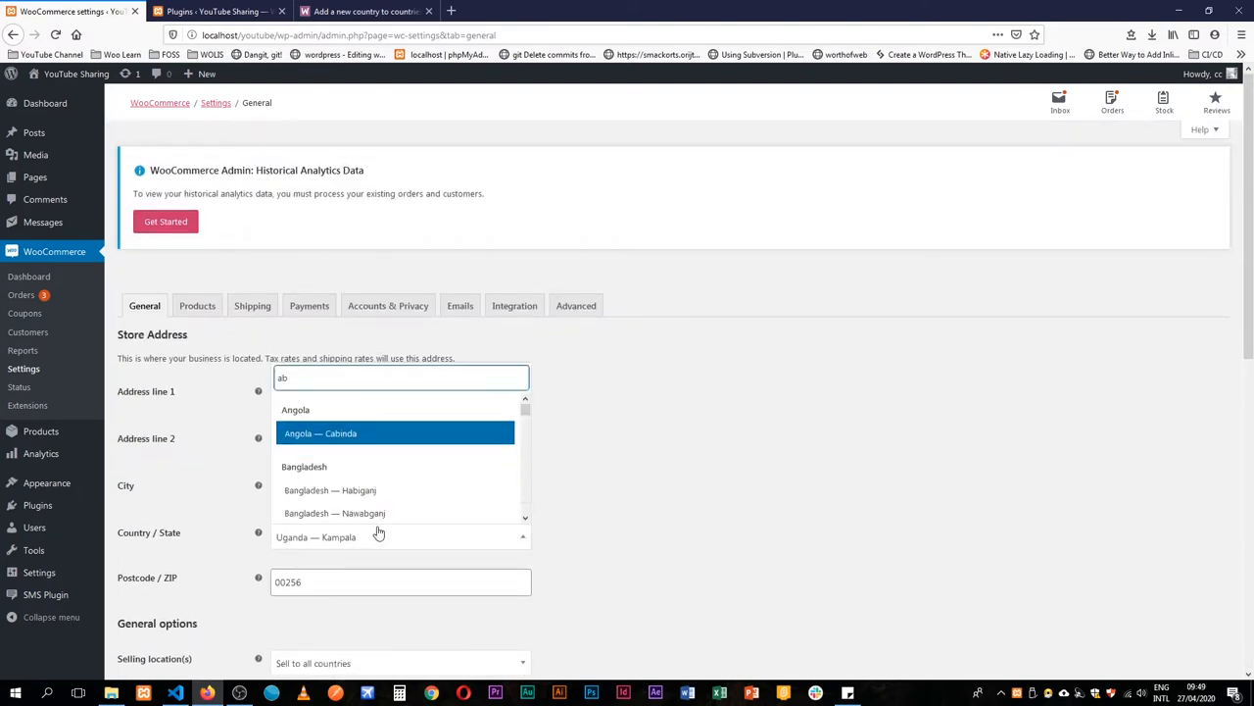
pyautogui.write('abk')
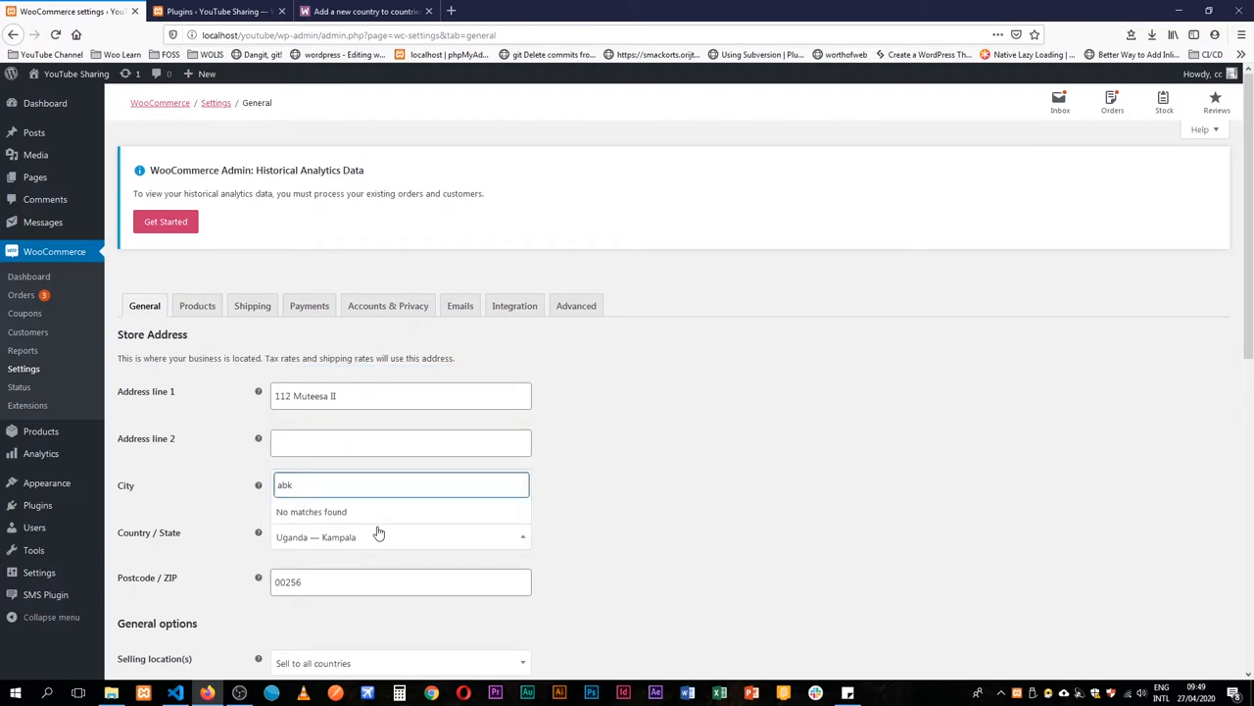
pyautogui.write('Kampala')
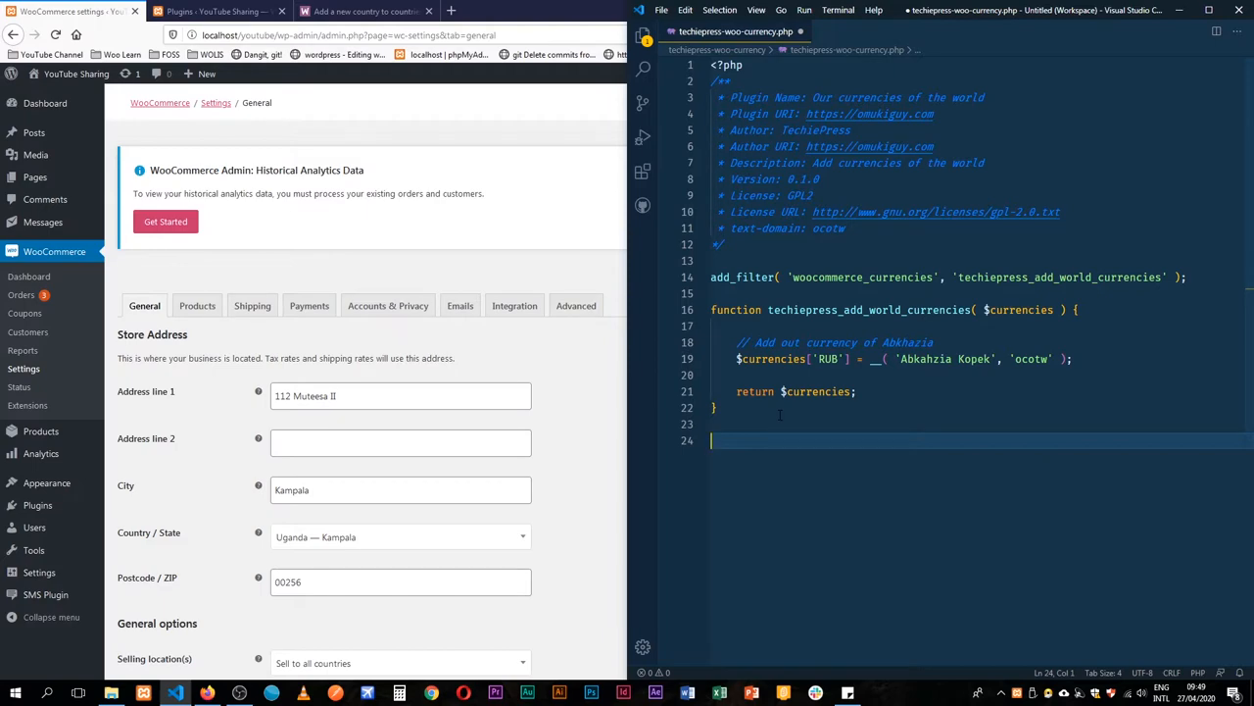
pyautogui.moveTo(817, 433)
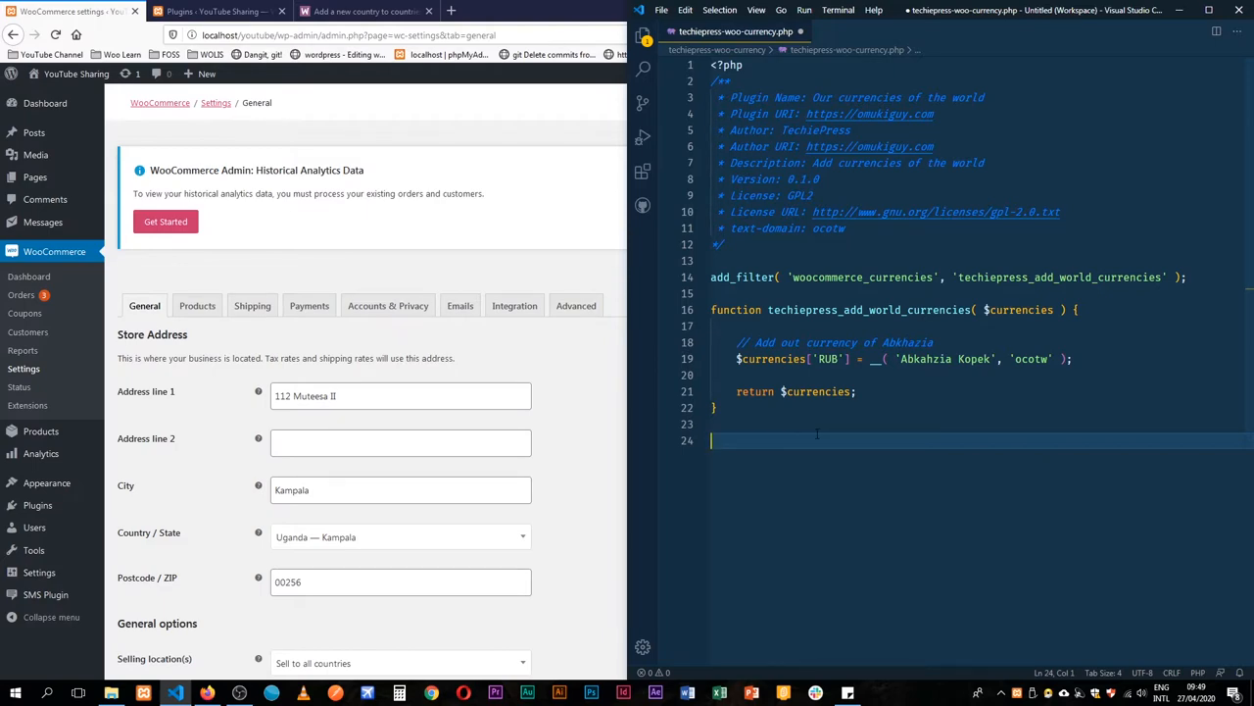
# - Copy the docs' example country snippet onto the blank line of the plugin file
pyautogui.click(362, 11)
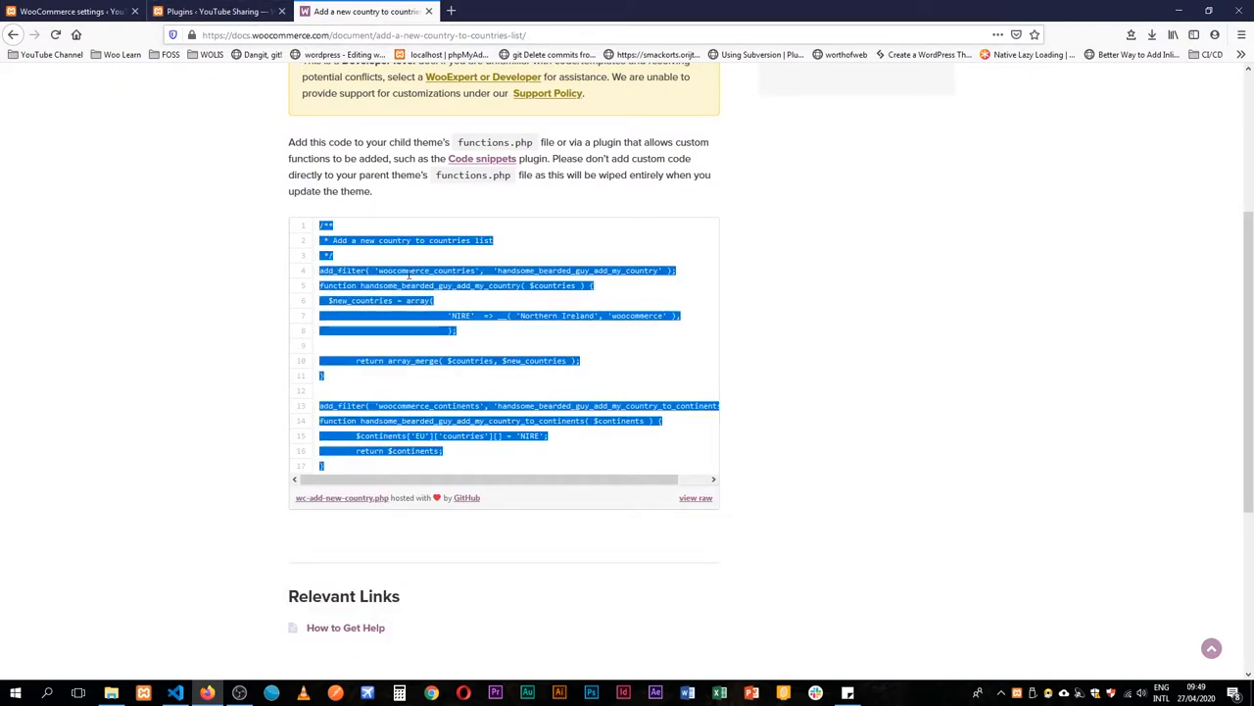
pyautogui.click(174, 694)
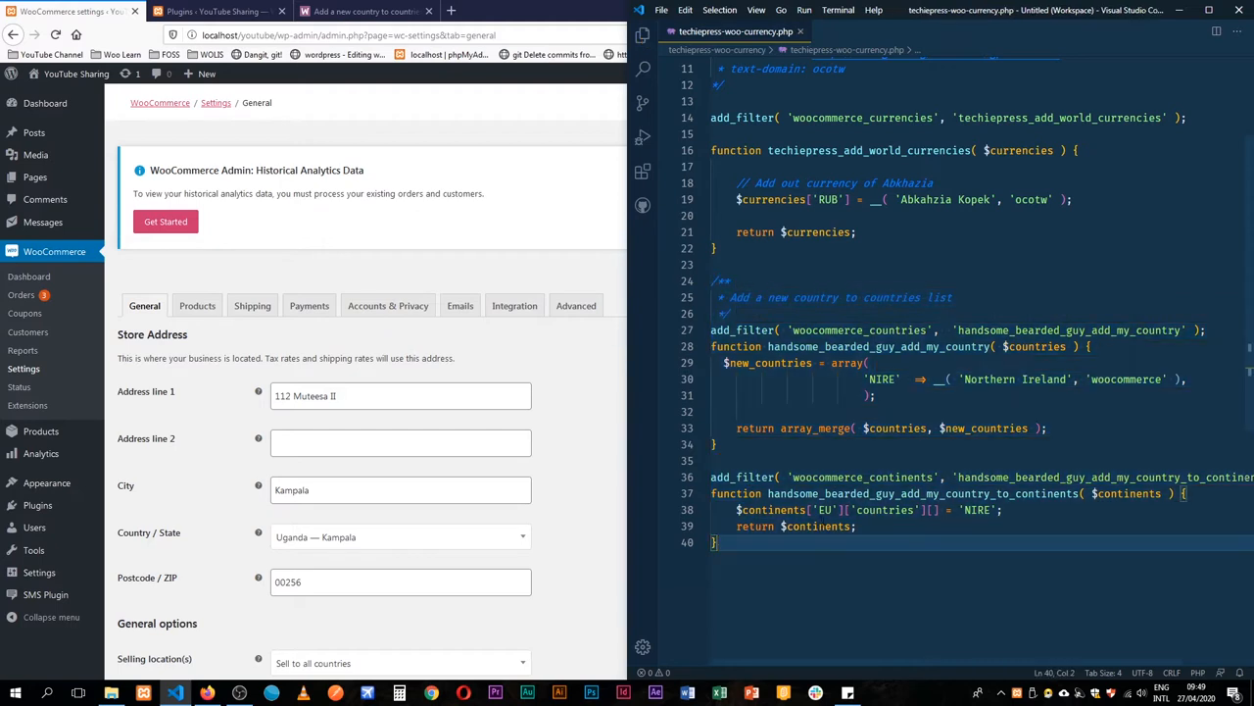
# - Rename both snippet functions to the techiepress_ prefix and comment out the continents block
pyautogui.doubleClick(858, 329)
pyautogui.write('techiepress')
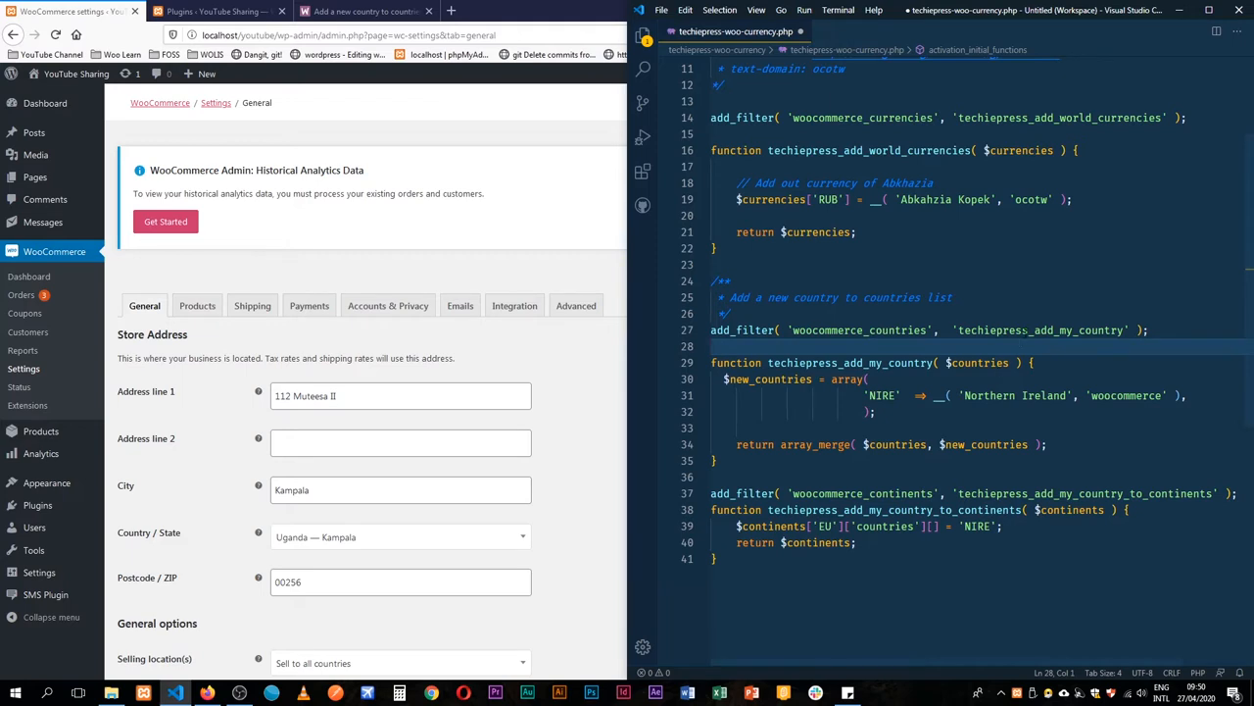
pyautogui.doubleClick(851, 362)
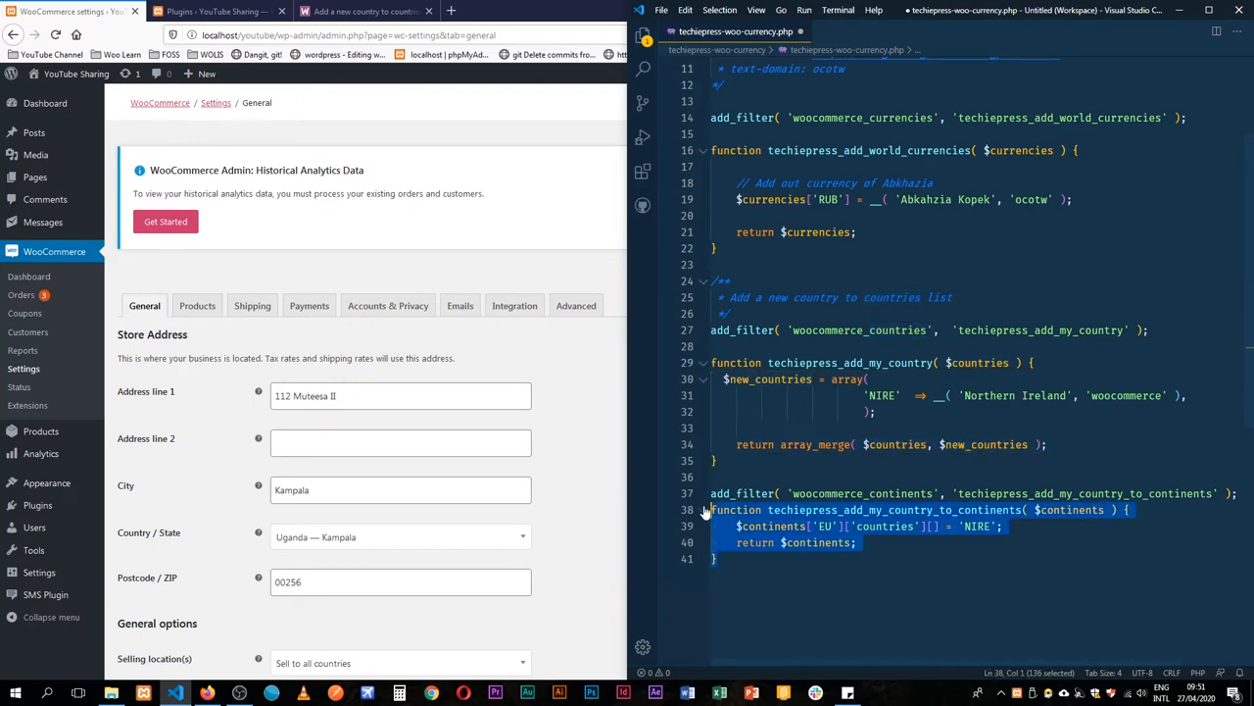
pyautogui.press('ctrl+/')
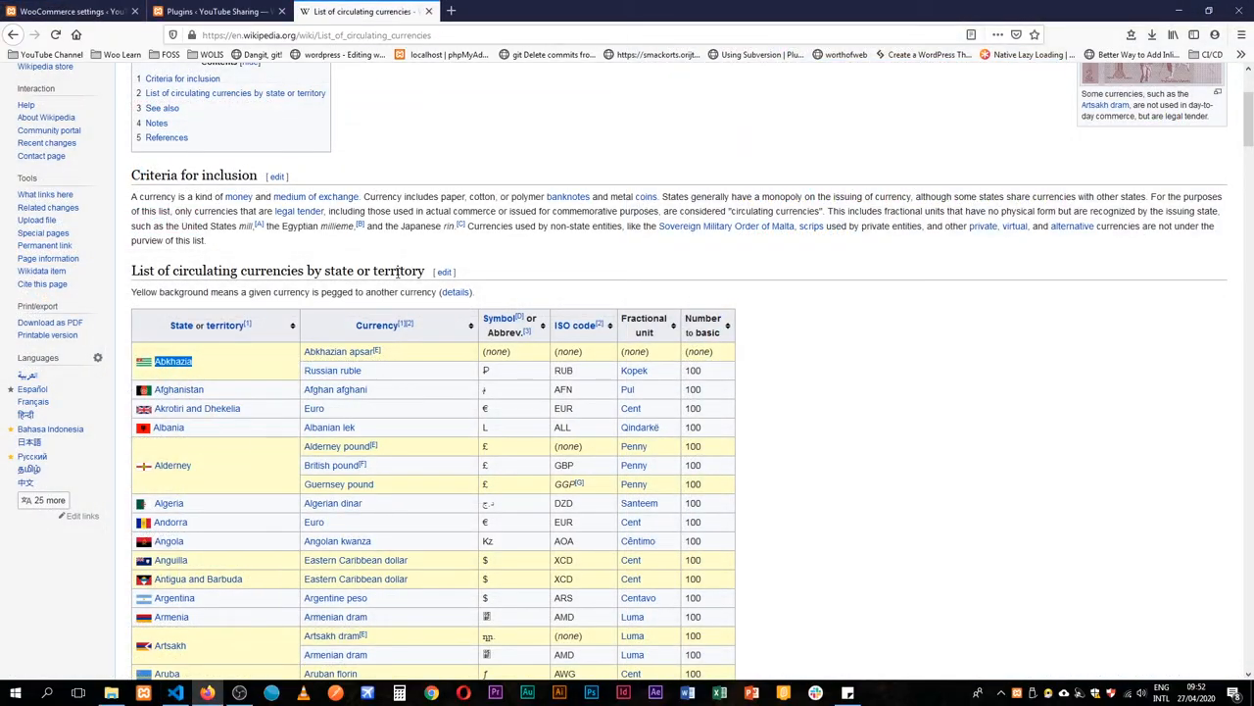
# - Look up Abkhazia's GE-AB code on Wikipedia's ISO 3166-2:GE page and return to the plugin
pyautogui.click(172, 361)
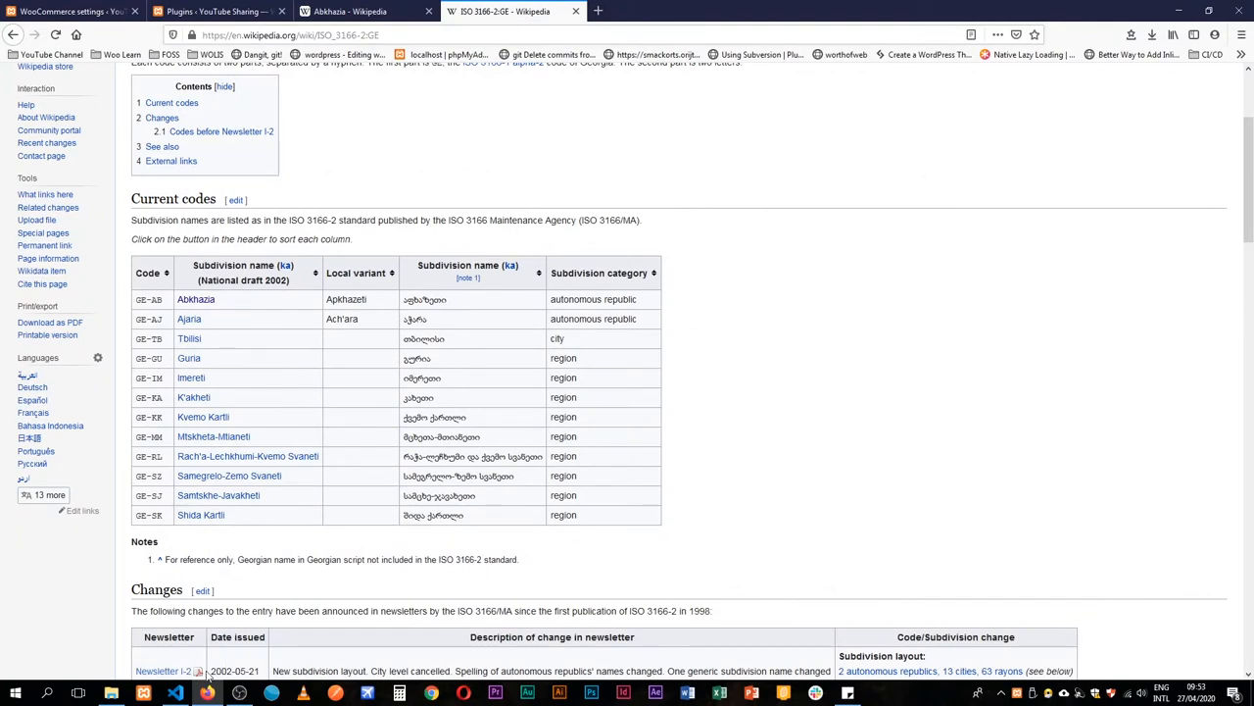
pyautogui.click(174, 694)
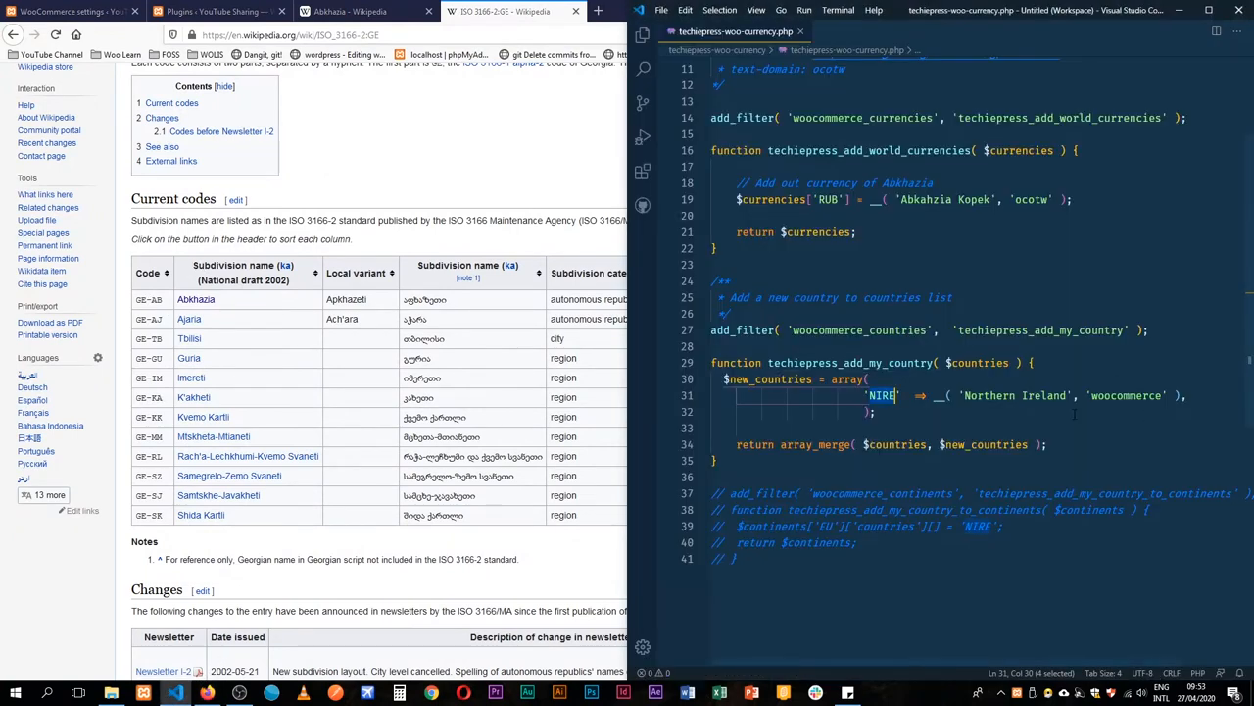
# - Change the new-country entry to GE-AB Abkhazia and return to the store settings
pyautogui.write('GE-AB')
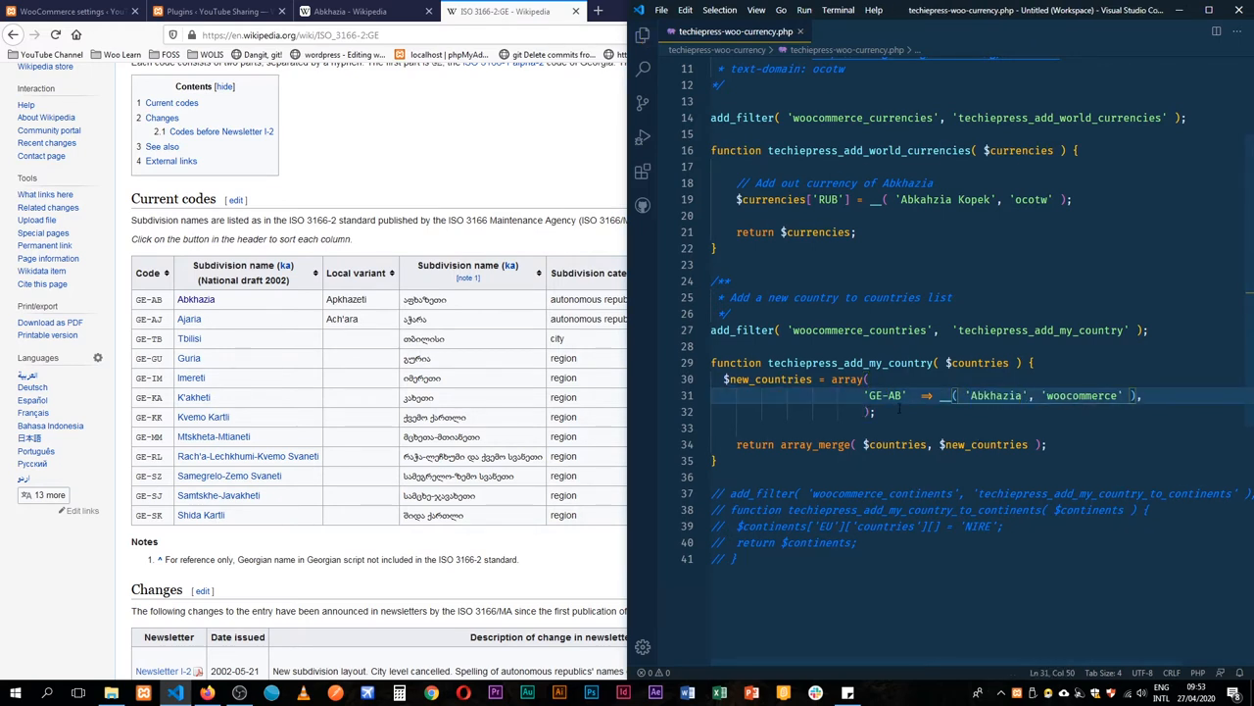
pyautogui.click(69, 12)
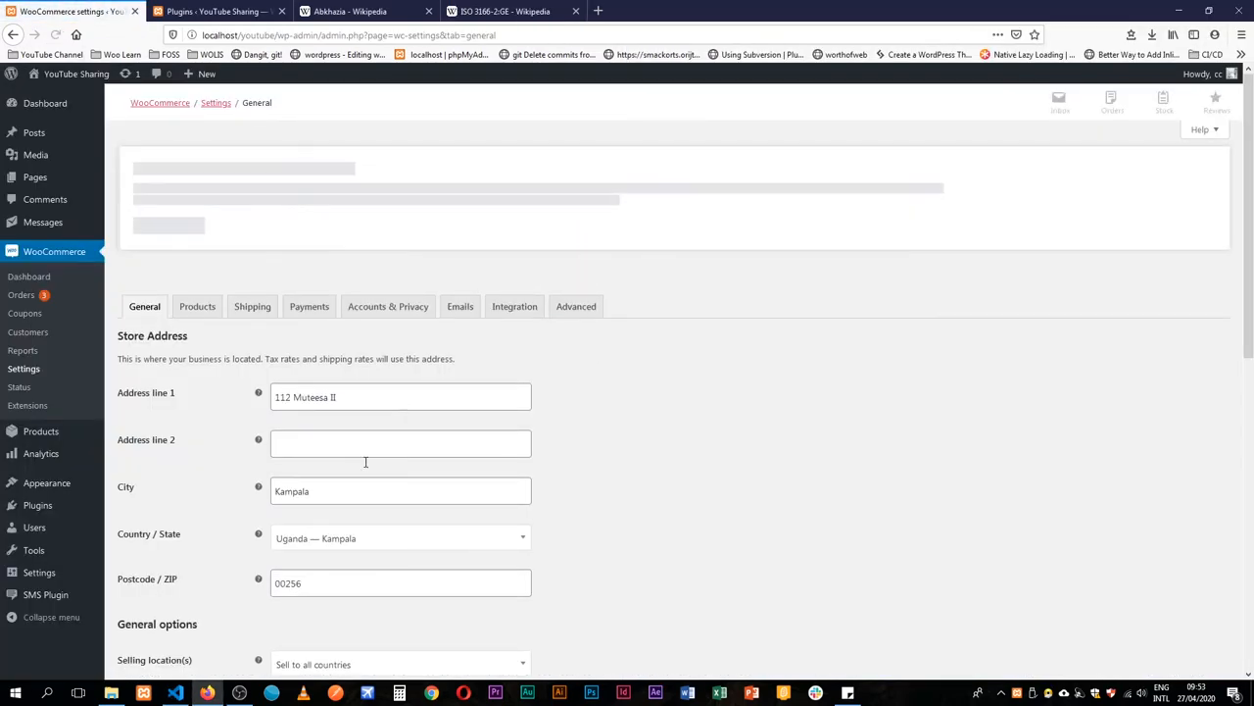
# - Choose Abkhazia as the store's Country / State in General settings
pyautogui.click(400, 537)
pyautogui.write('abk')
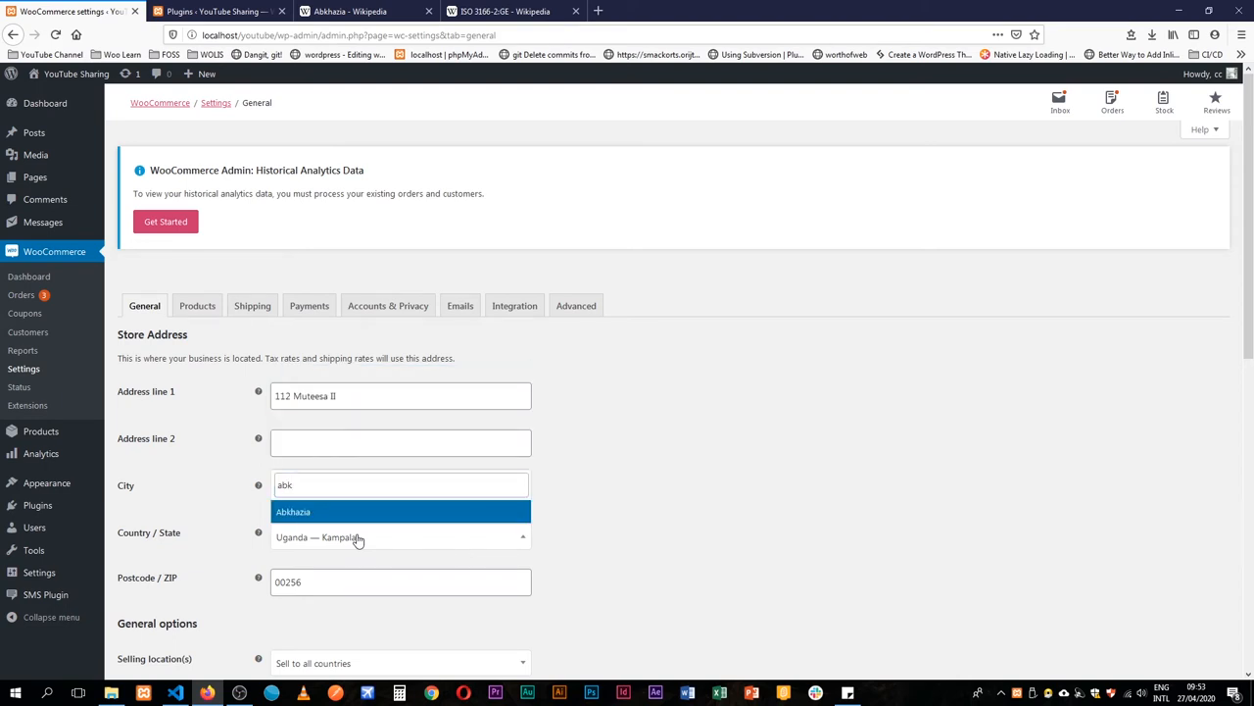
pyautogui.click(294, 510)
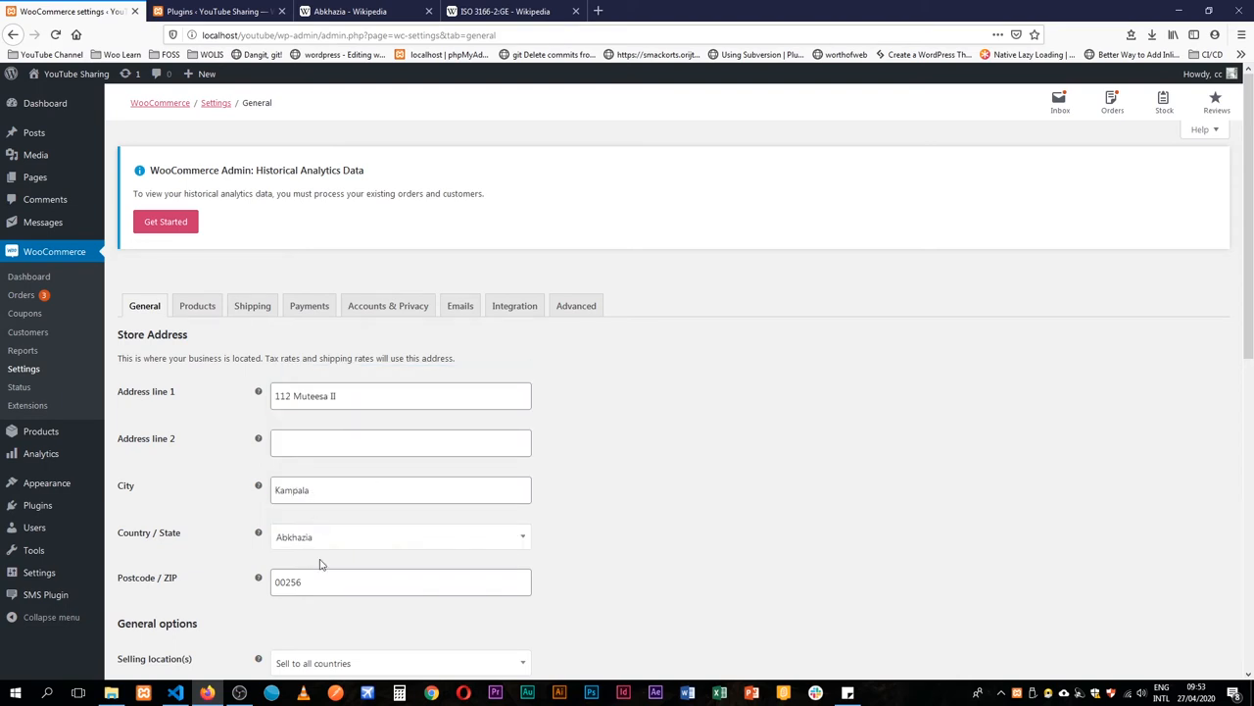
pyautogui.moveTo(694, 531)
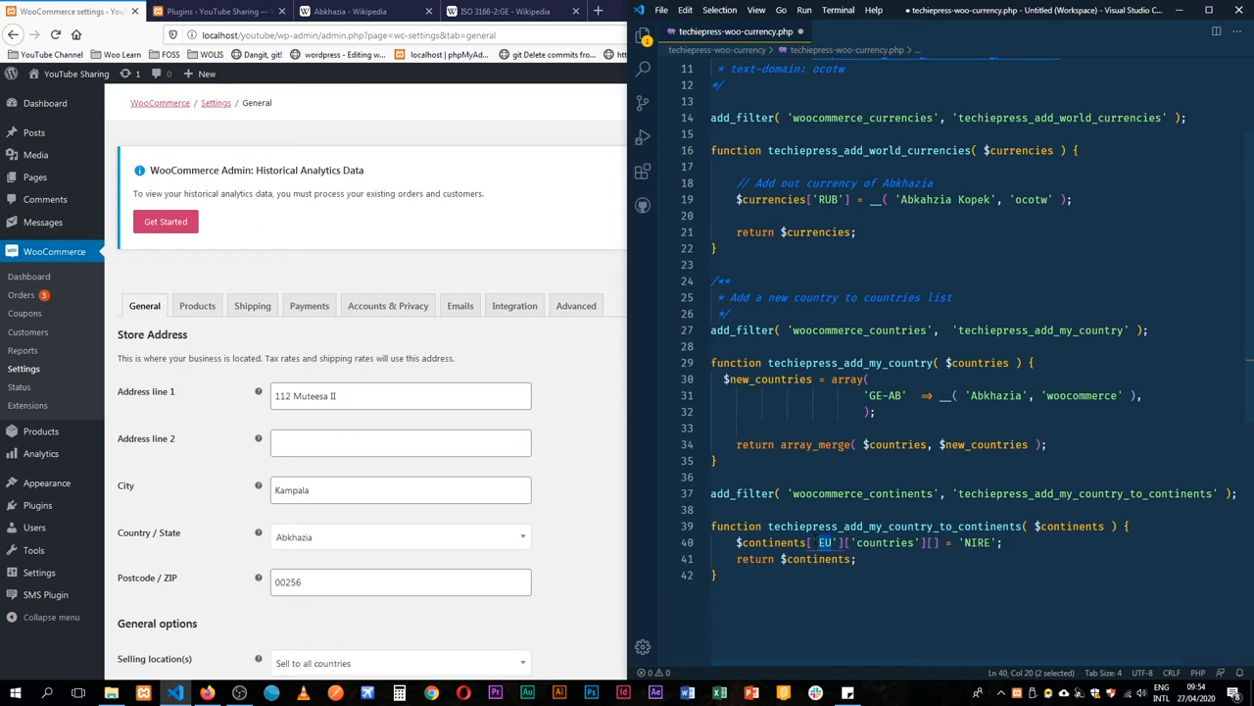
# - Change the continent code from EU to AS for the GE-AB entry
pyautogui.doubleClick(884, 541)
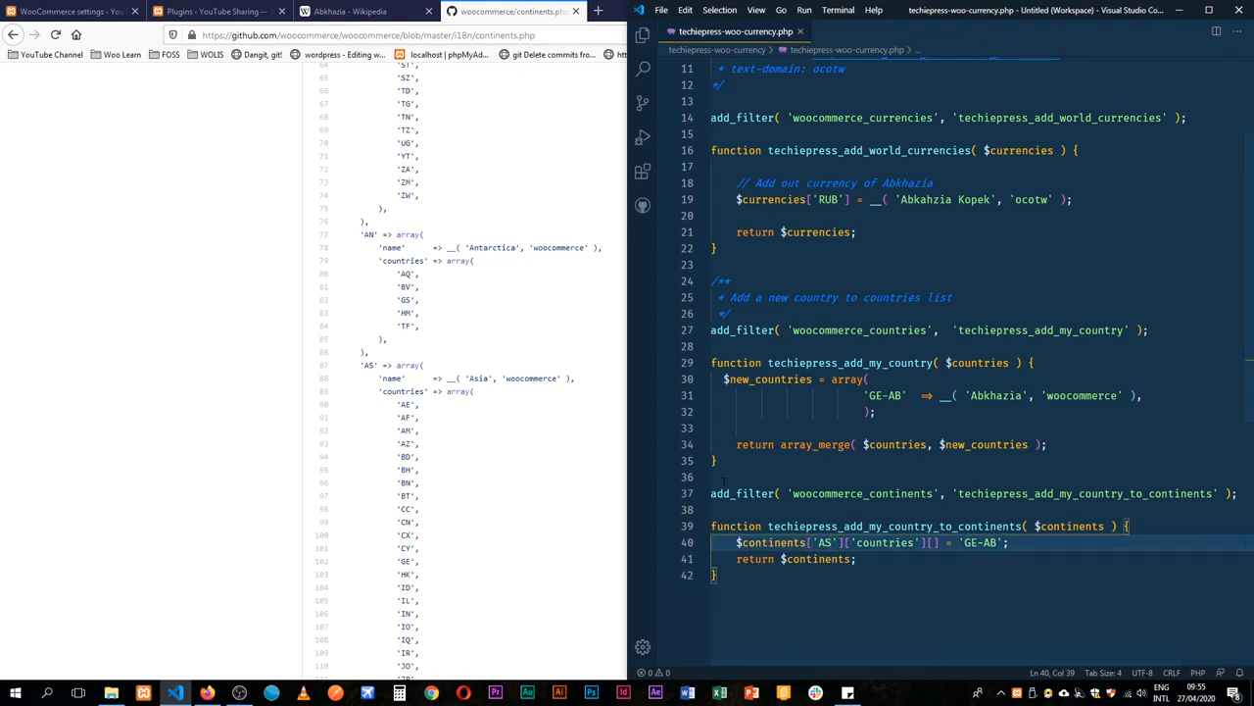
pyautogui.moveTo(698, 616)
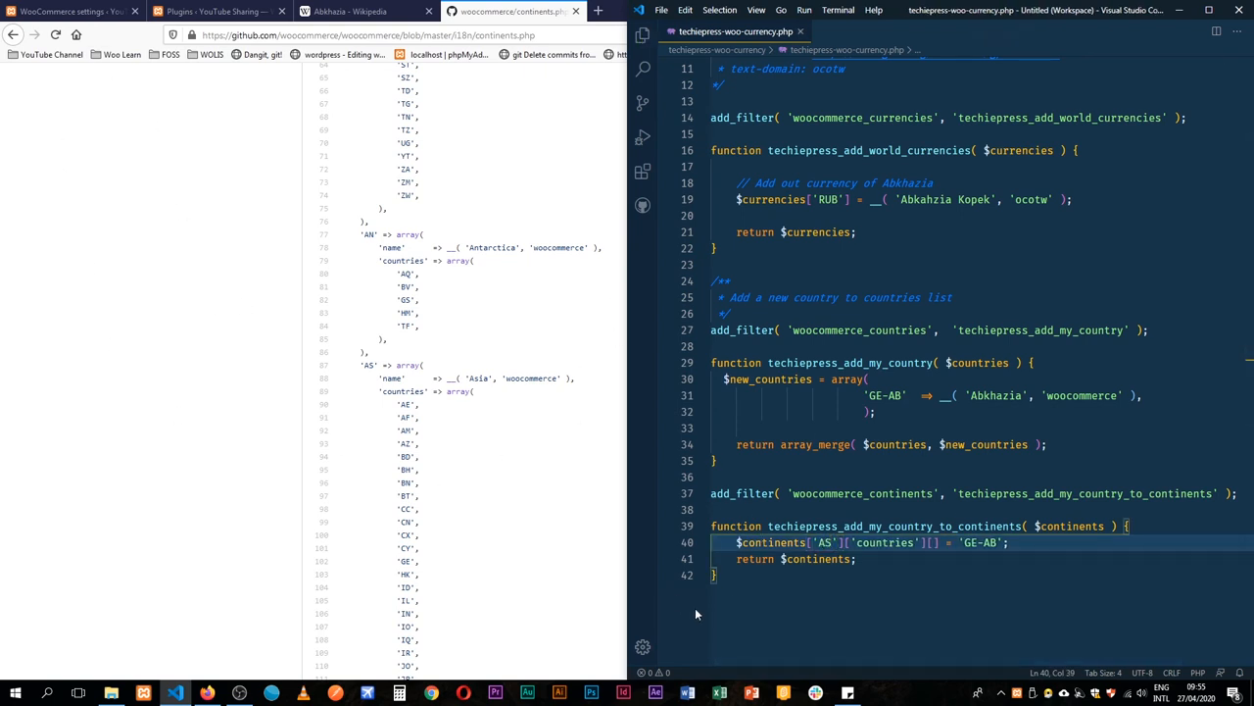